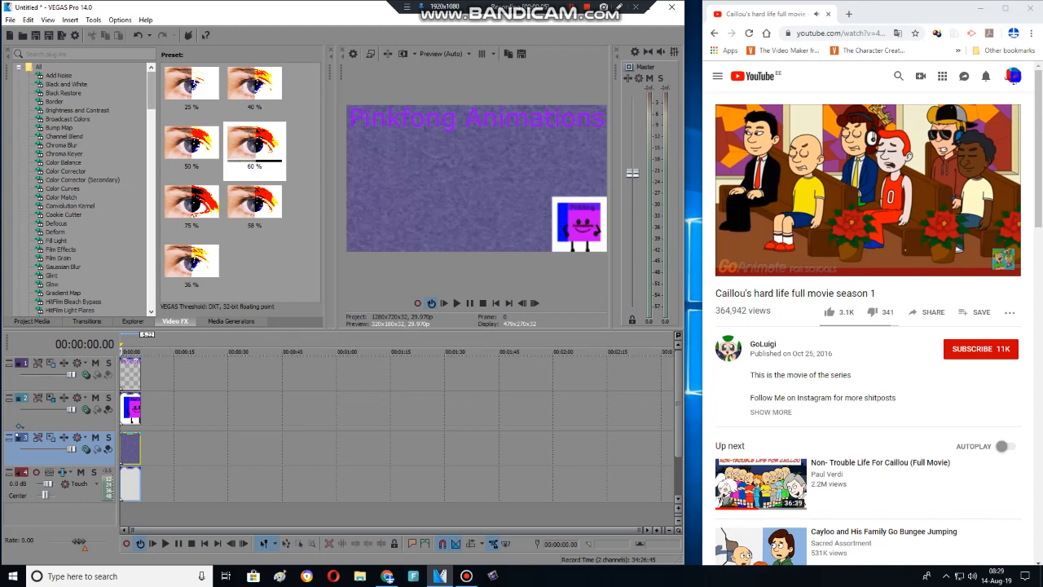
Apply Gradient Map with the Gummyup v6 preset to the Klasky Csupo Robot Logo event.
{"action": "left_click", "coordinate": [63, 92]}
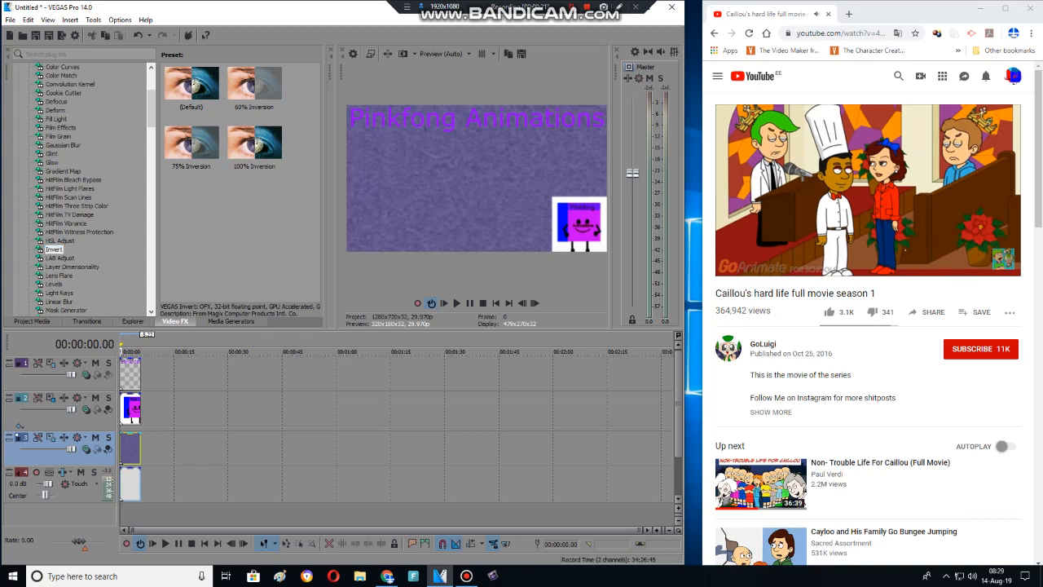
{"action": "left_click", "coordinate": [63, 127]}
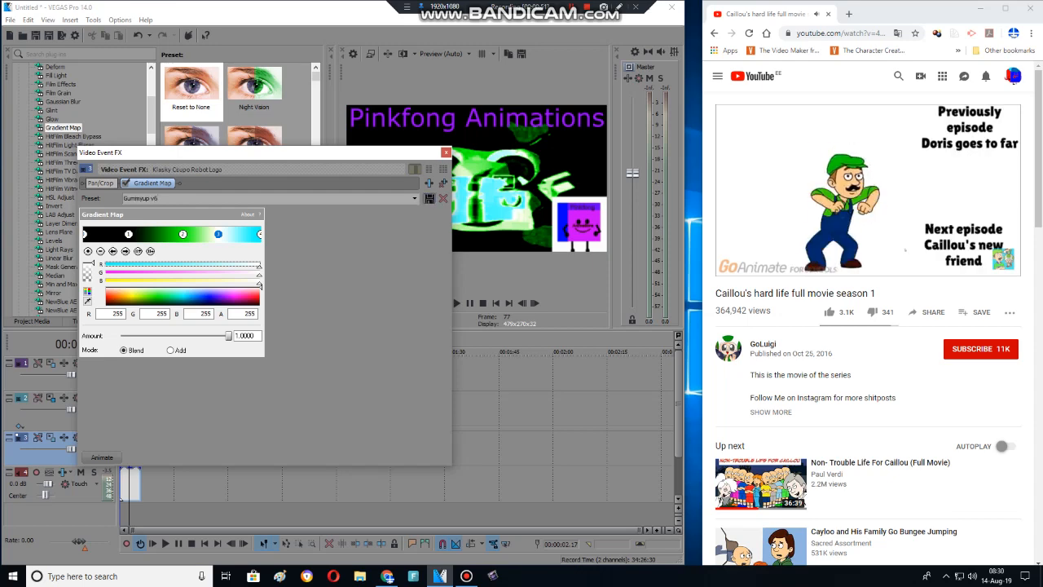
Close the Gradient Map settings, select NewBlue ME Wiggle, and open the audio event's FX chooser.
{"action": "left_click", "coordinate": [446, 153]}
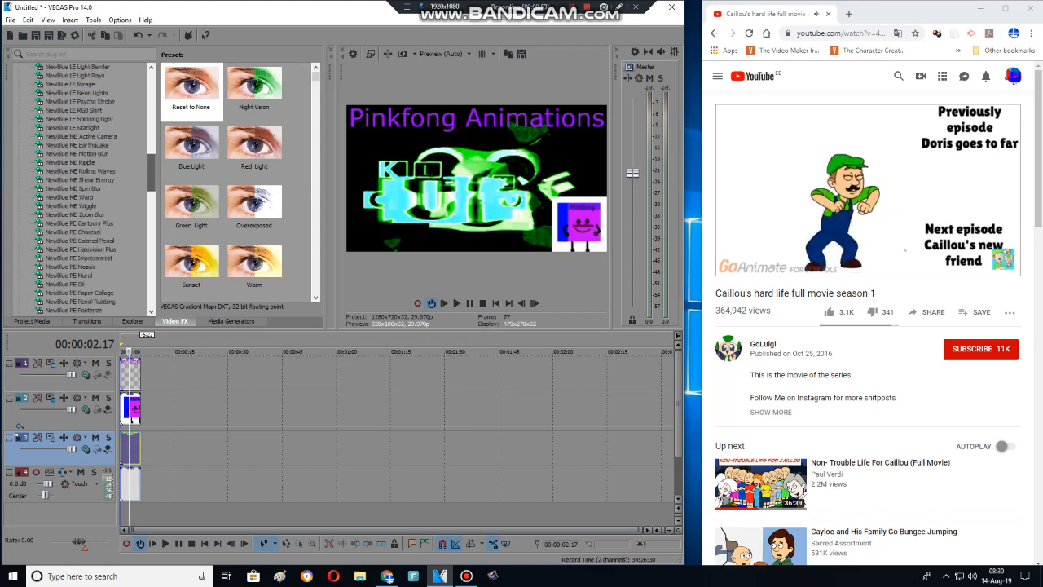
{"action": "left_click", "coordinate": [72, 162]}
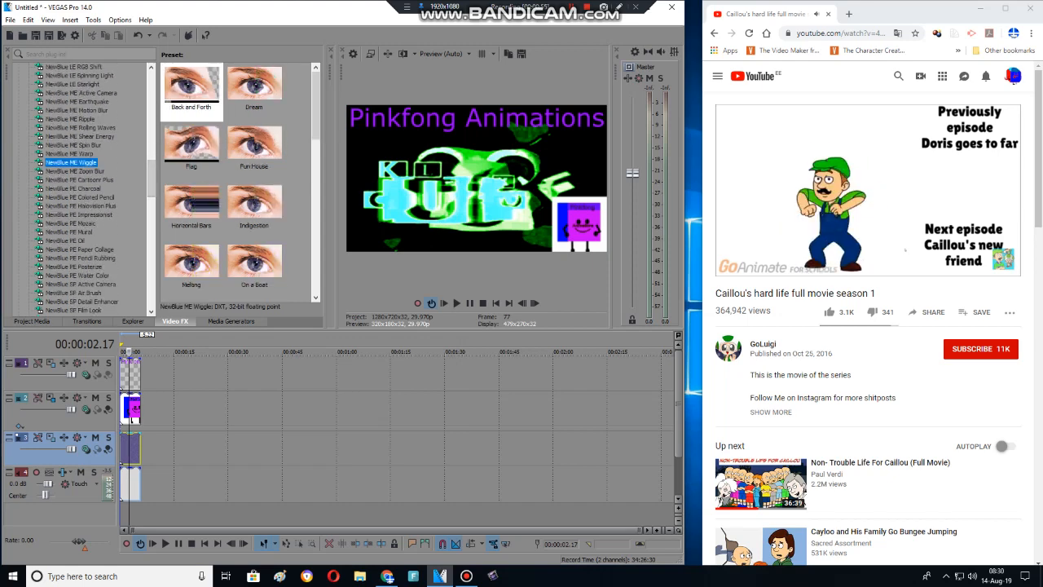
{"action": "left_click", "coordinate": [255, 143]}
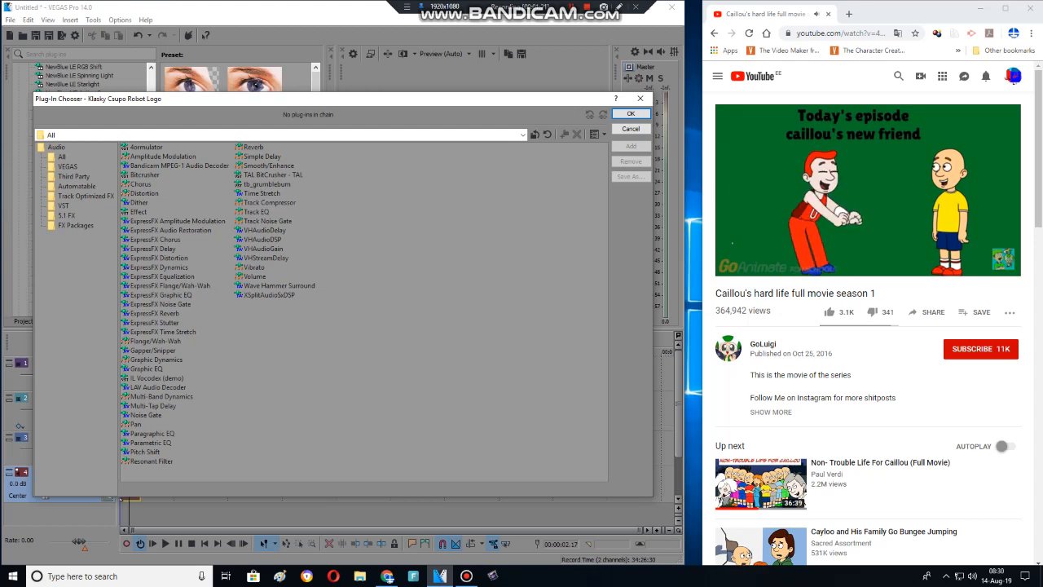
{"action": "left_click", "coordinate": [138, 211]}
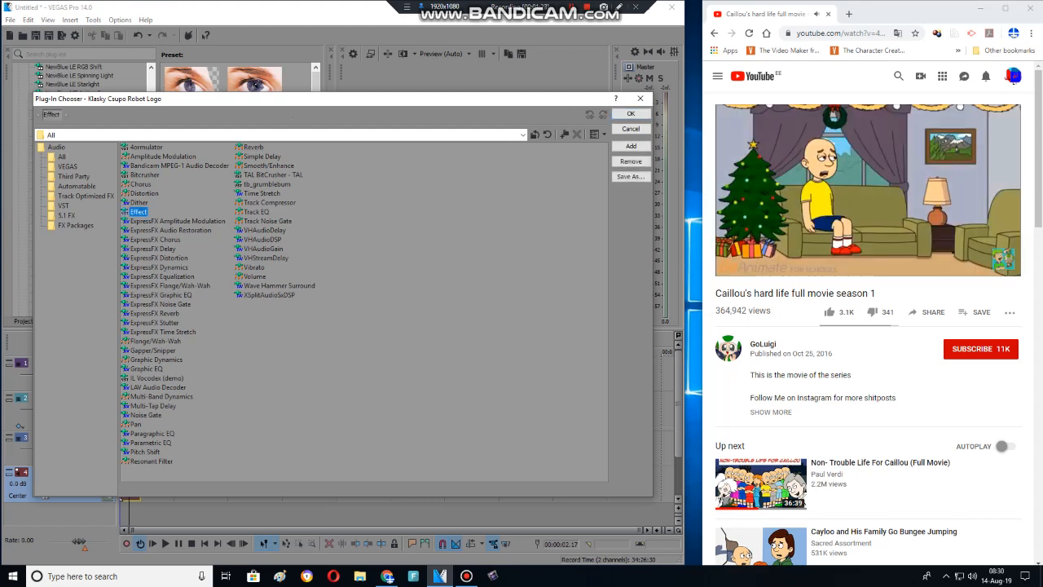
{"action": "left_click", "coordinate": [154, 248]}
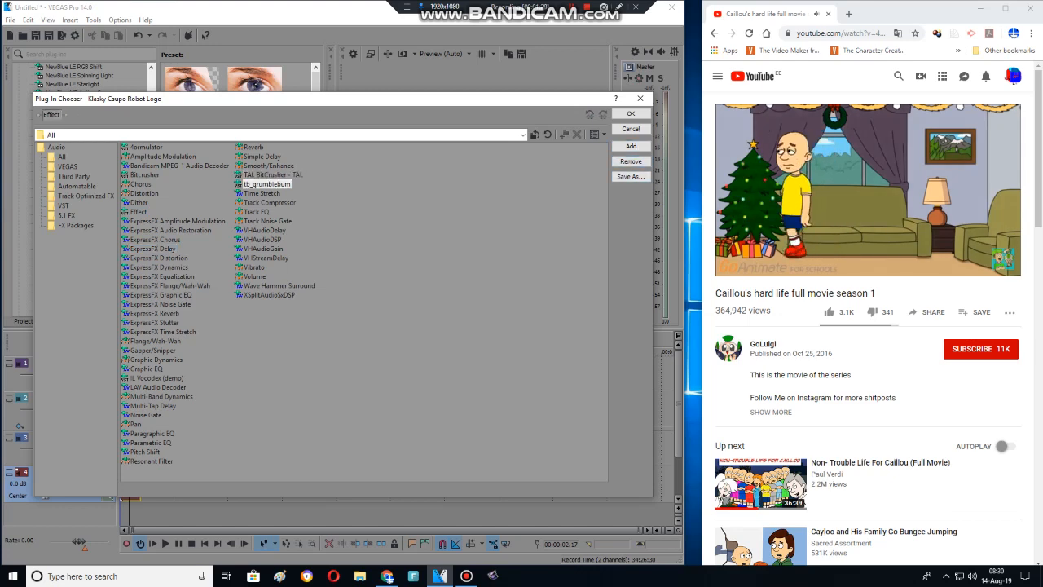
{"action": "left_click", "coordinate": [155, 377]}
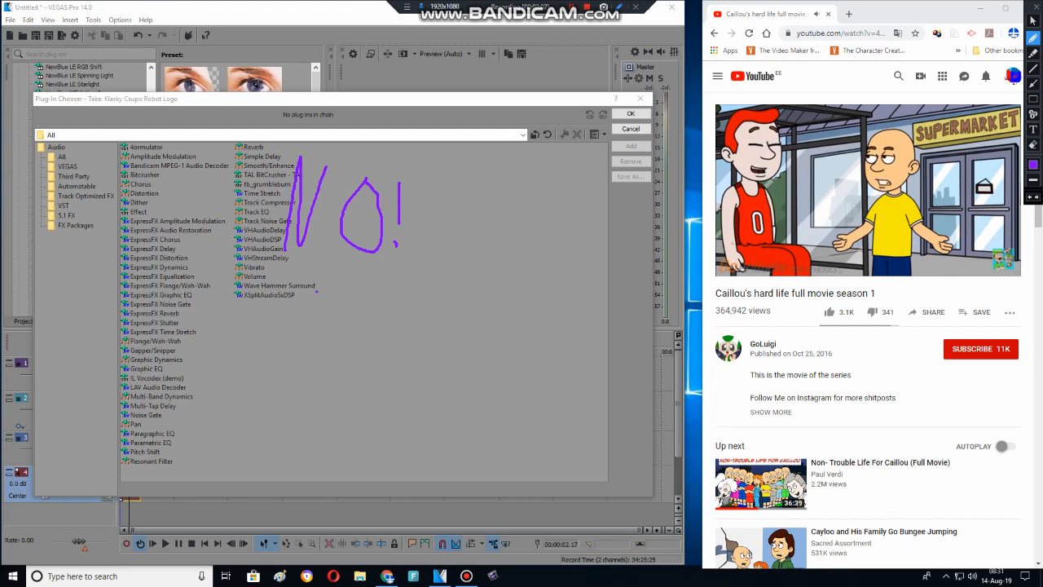
Build the audio chain: Effect, tb_grumbleburn, IL Vocodex (demo) and a second Effect.
{"action": "left_click_drag", "start_coordinate": [297, 342], "coordinate": [387, 359]}
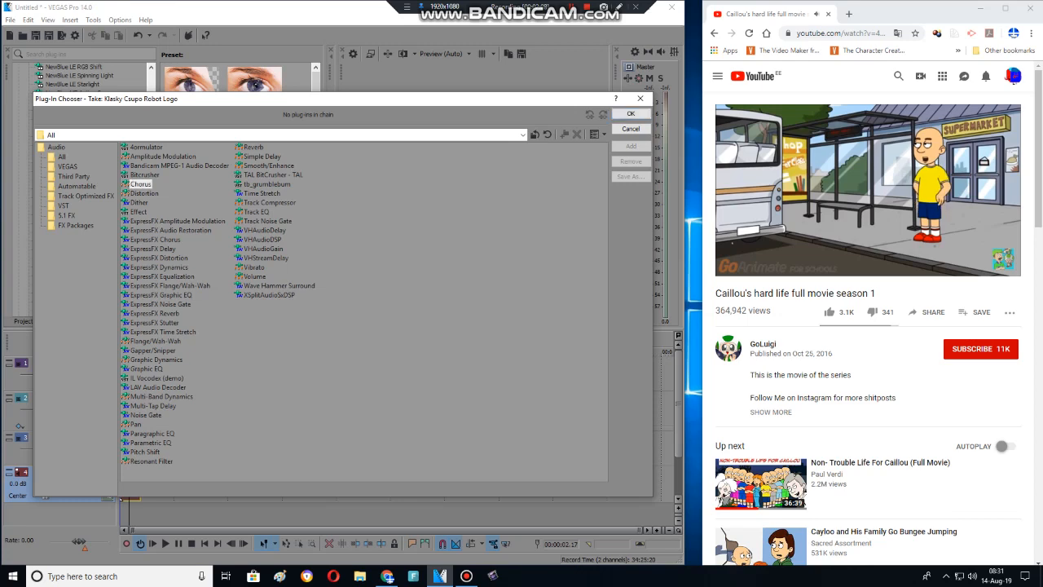
{"action": "left_click", "coordinate": [137, 212]}
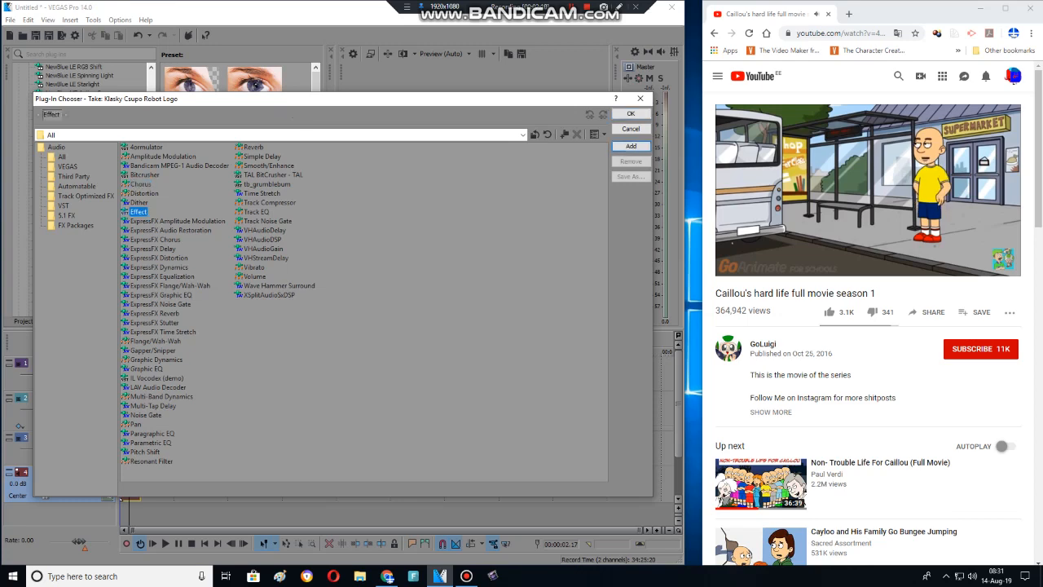
{"action": "left_click", "coordinate": [272, 175]}
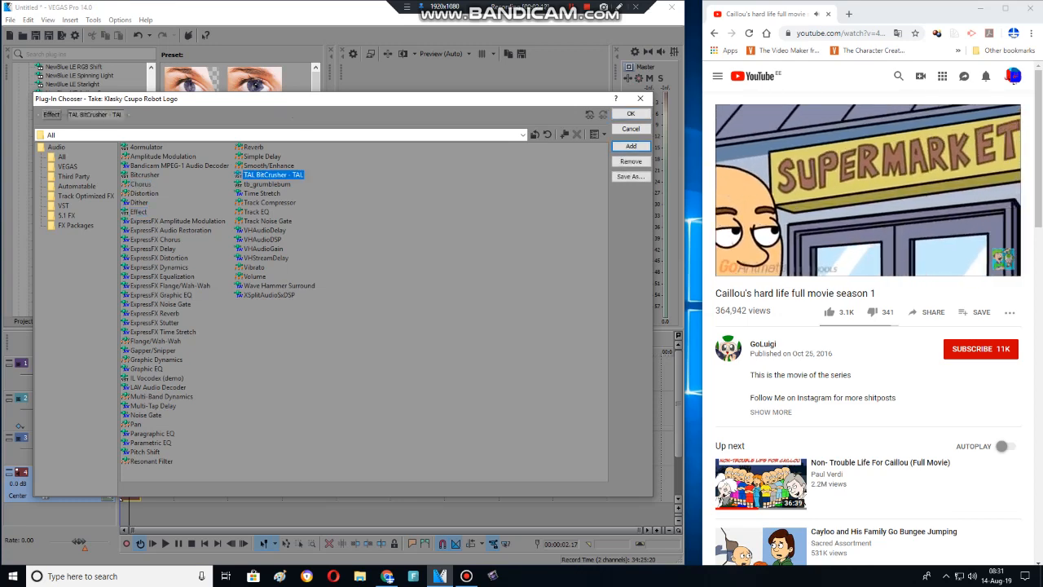
{"action": "left_click", "coordinate": [267, 184]}
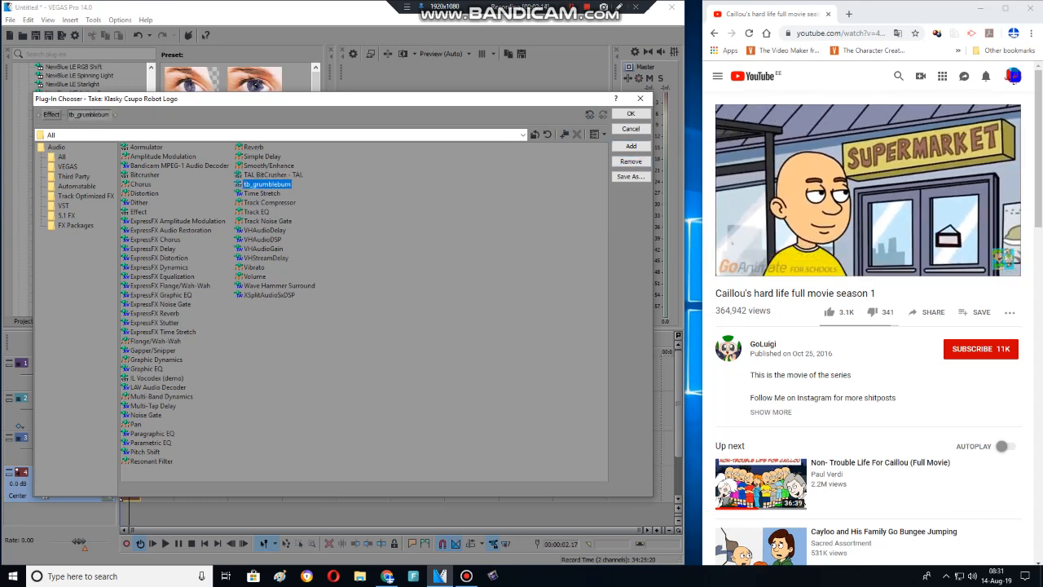
{"action": "left_click", "coordinate": [144, 174]}
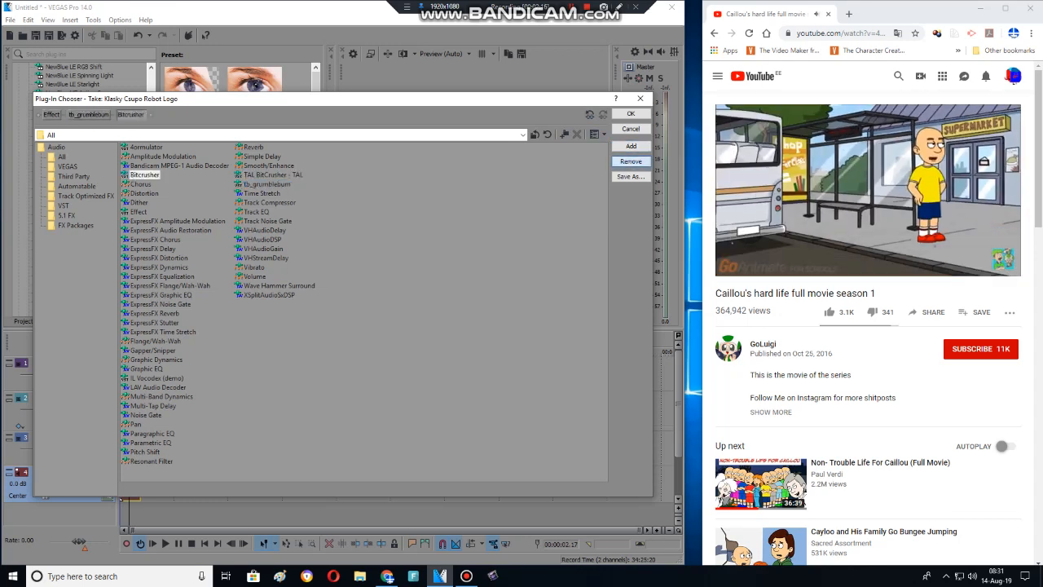
{"action": "left_click", "coordinate": [139, 211]}
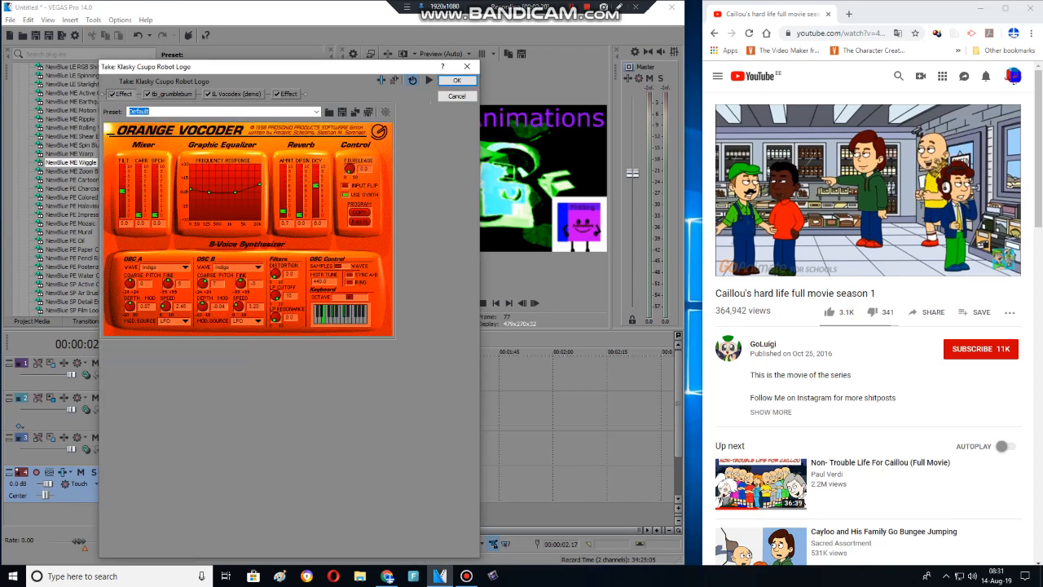
Load the vocoder.fxb preset bank into the vocoder plug-in.
{"action": "left_click", "coordinate": [329, 113]}
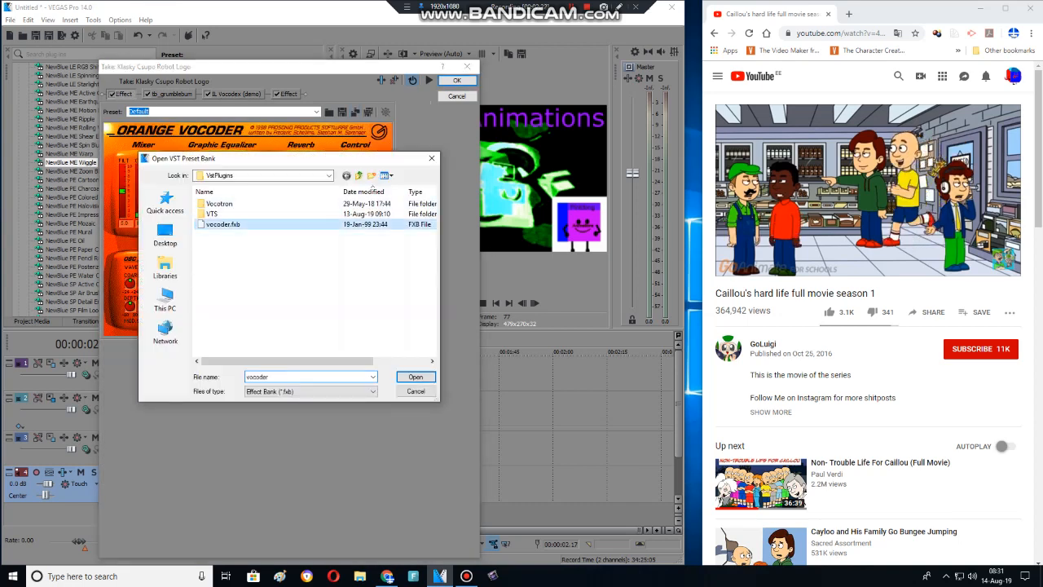
{"action": "left_click", "coordinate": [415, 376]}
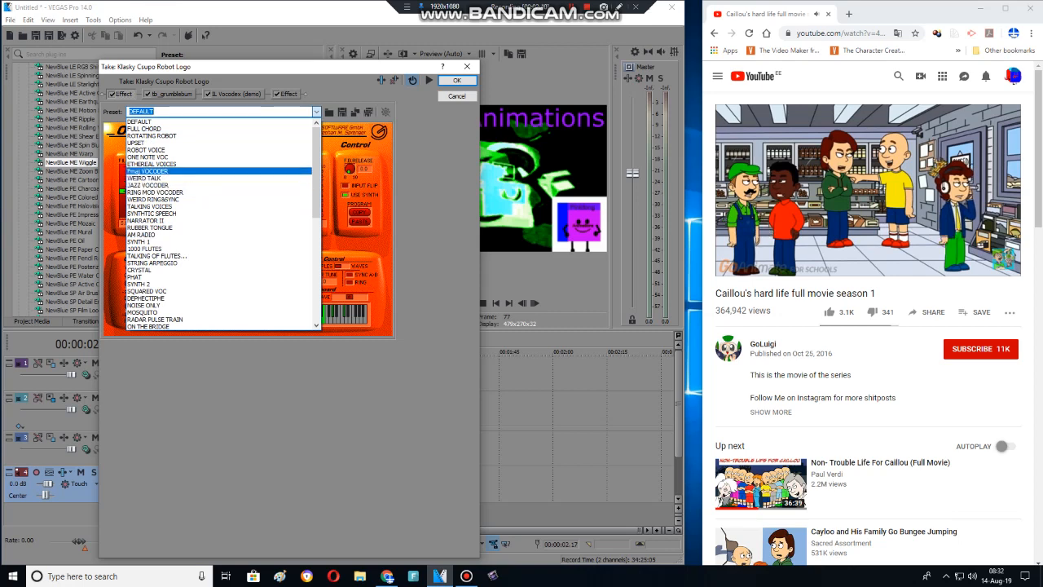
{"action": "left_click", "coordinate": [150, 172]}
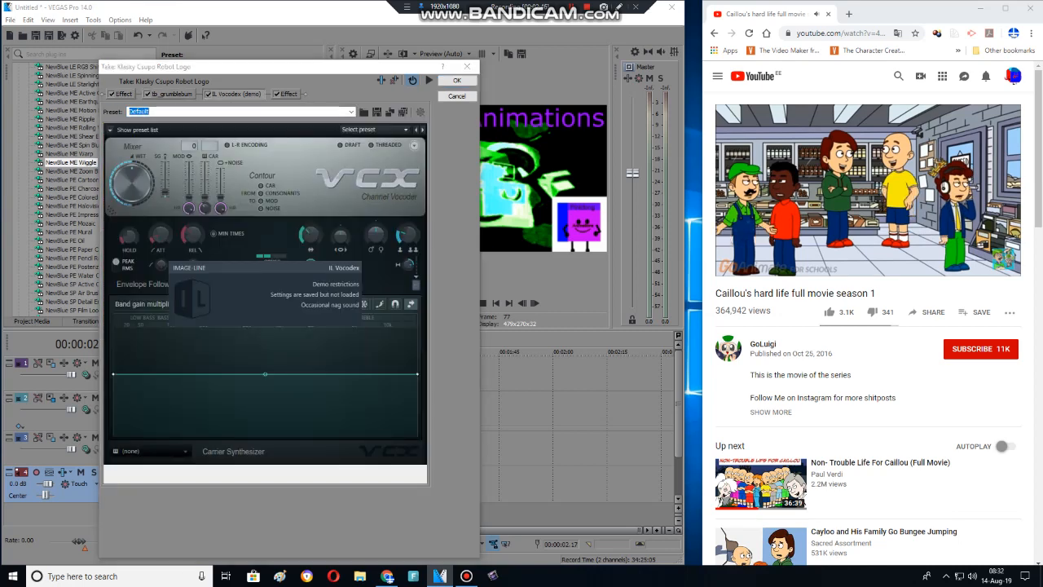
{"action": "left_click", "coordinate": [373, 128]}
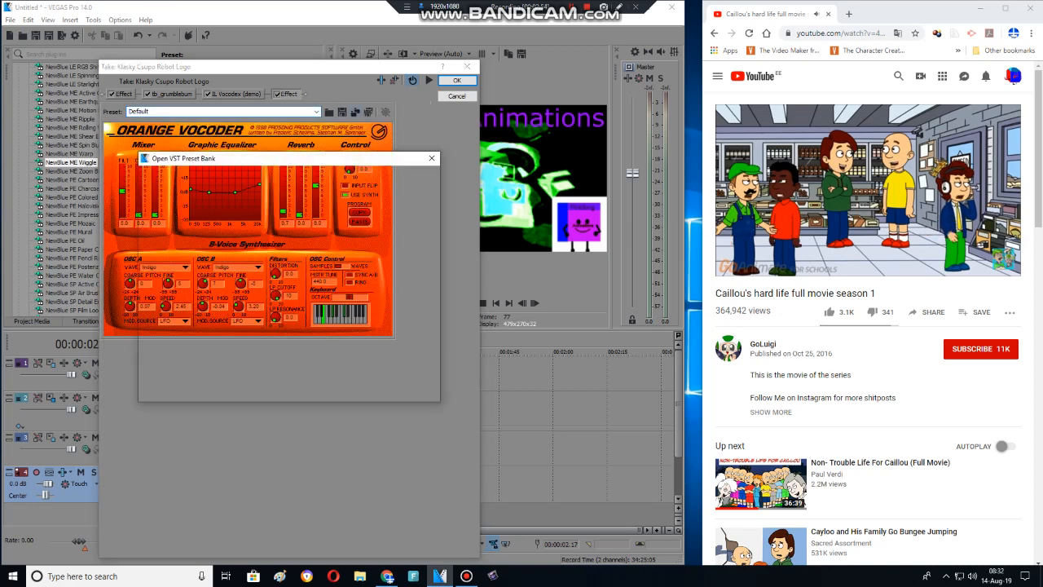
{"action": "left_click", "coordinate": [432, 158]}
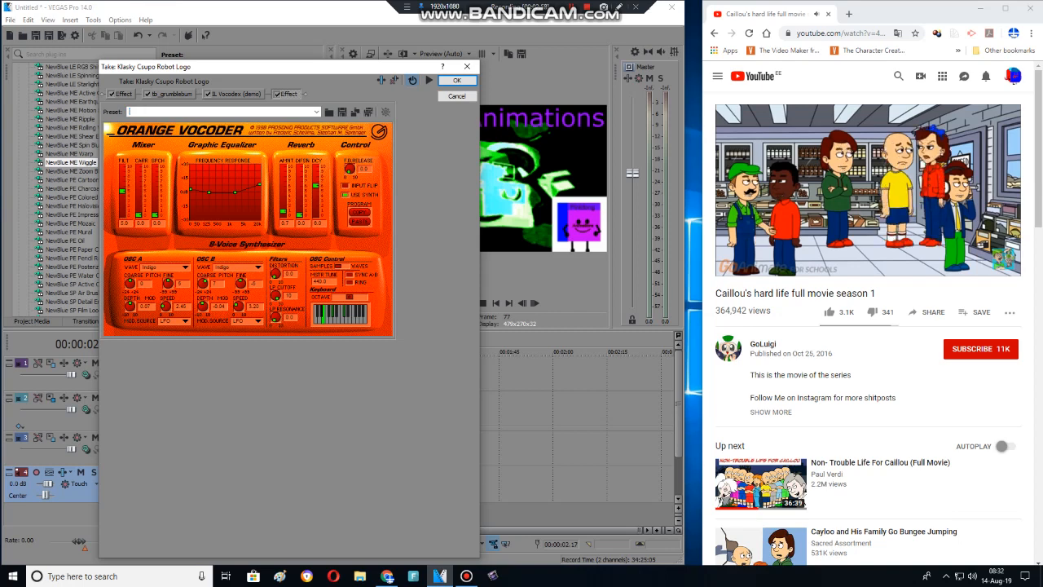
Pick a vocoder preset and render the logo audio as 44,100 Hz 16 Bit Stereo PCM WAV.
{"action": "left_click", "coordinate": [316, 112]}
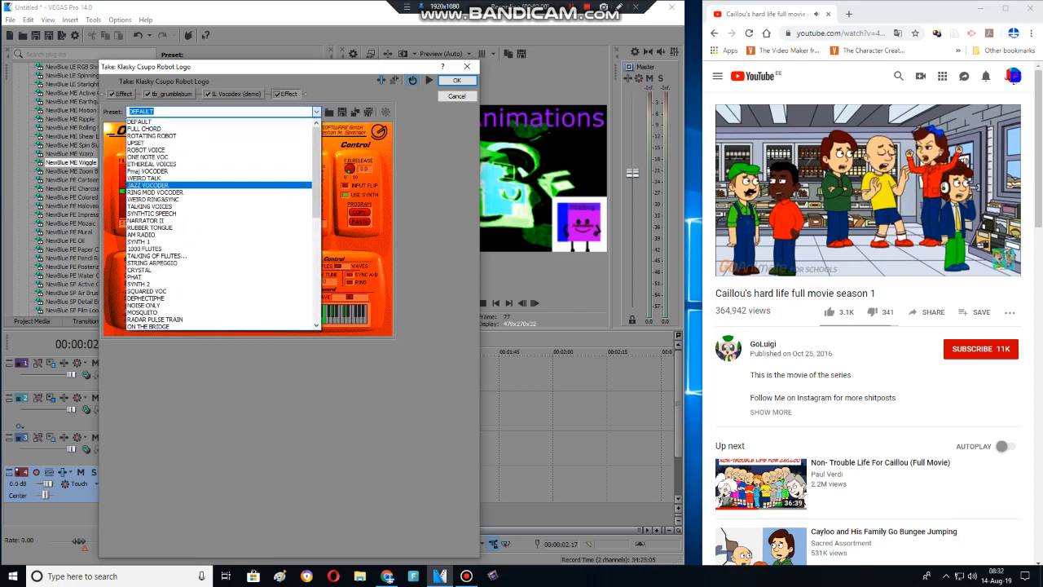
{"action": "left_click", "coordinate": [135, 284]}
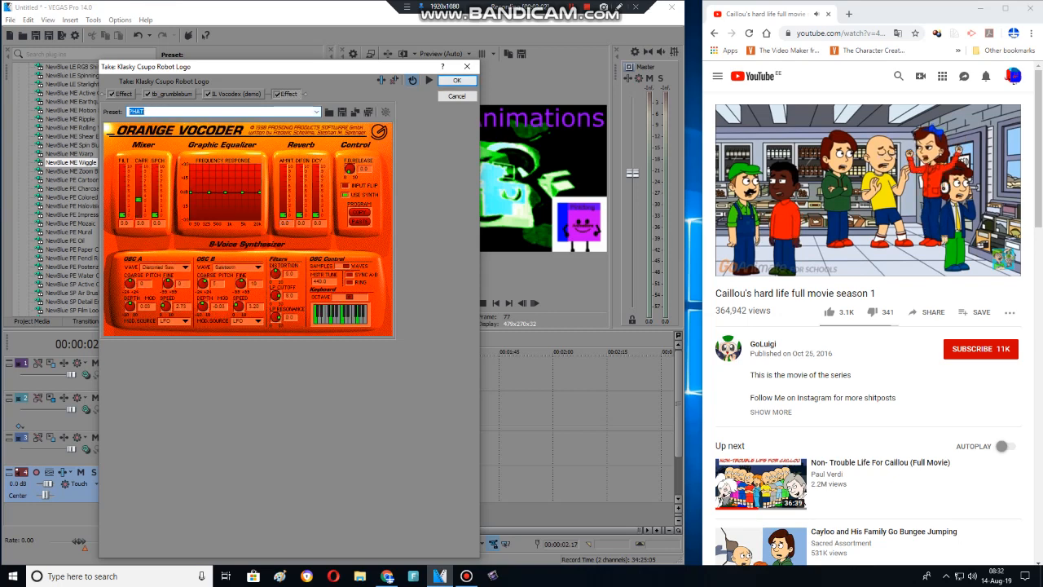
{"action": "left_click", "coordinate": [457, 80]}
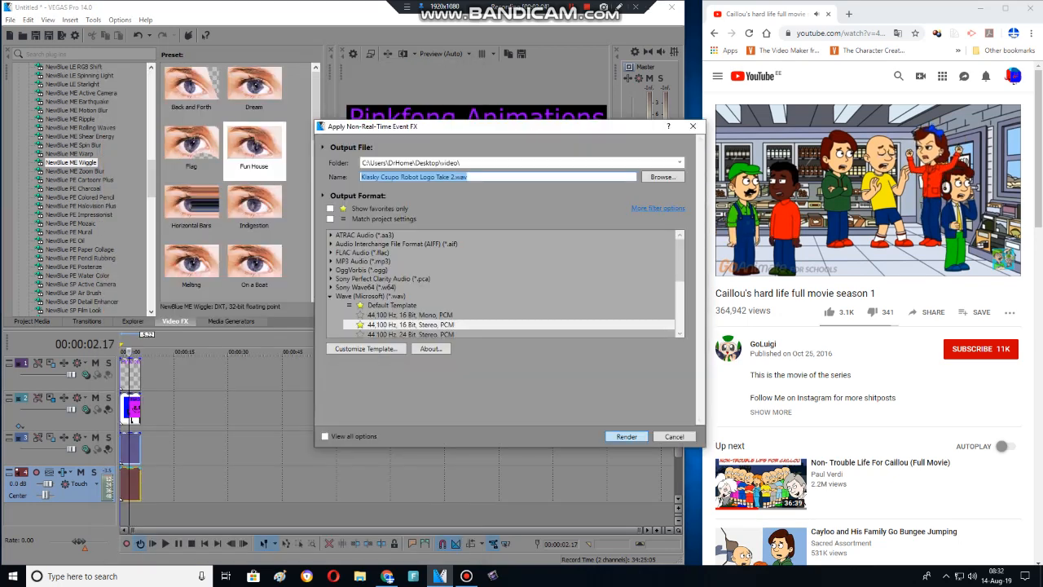
{"action": "left_click", "coordinate": [626, 436]}
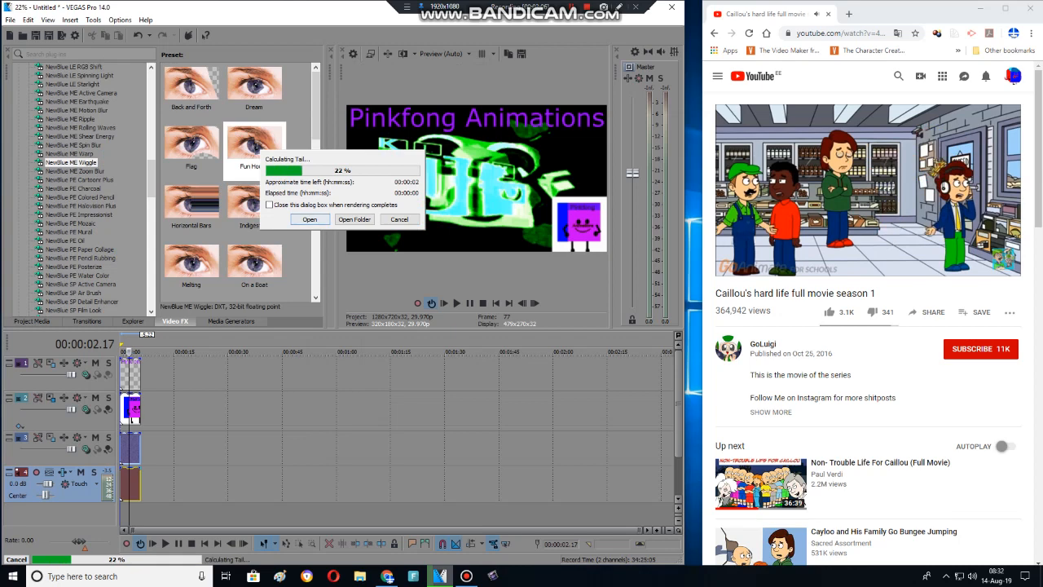